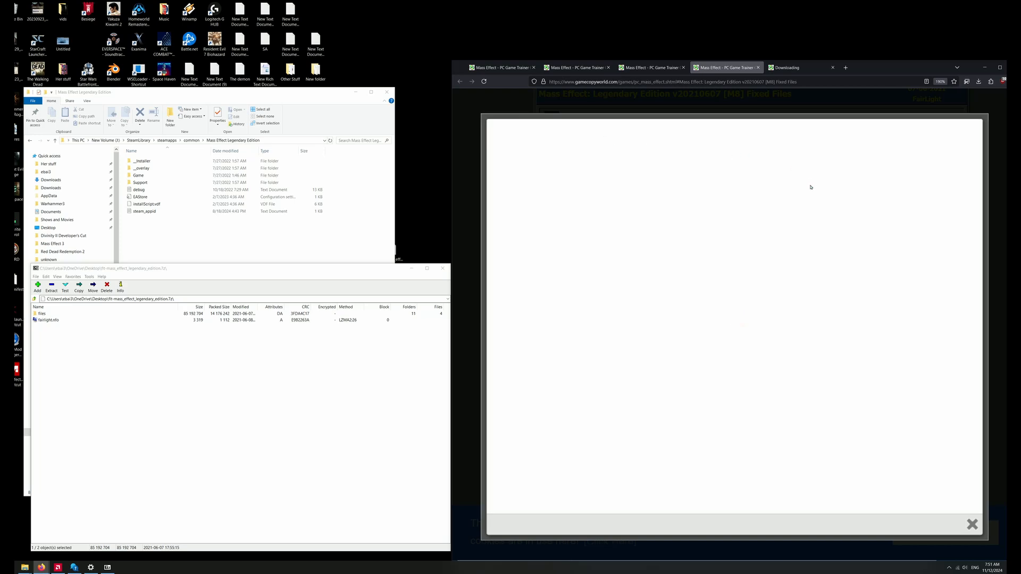
pyautogui.moveTo(778, 201)
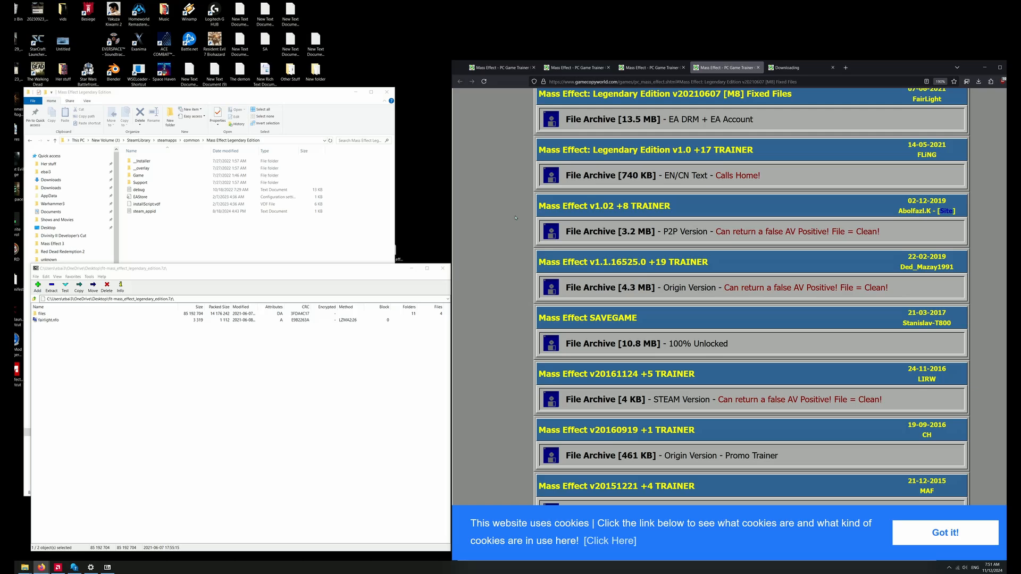
# Step: Place the archive window beside the Mass Effect Legendary Edition folder and bring that folder forward
pyautogui.moveTo(242, 268); pyautogui.dragTo(381, 239)
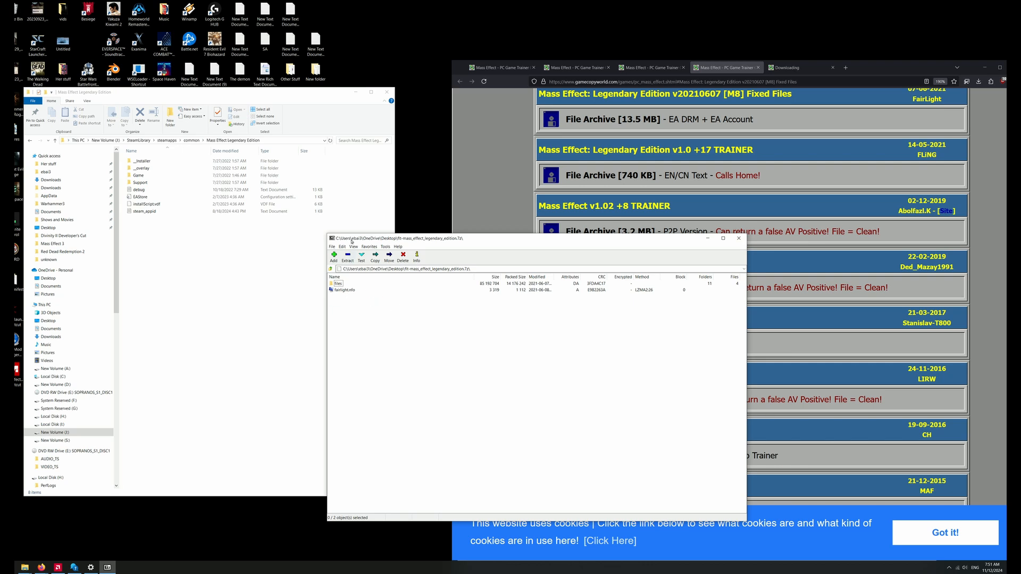
pyautogui.click(158, 182)
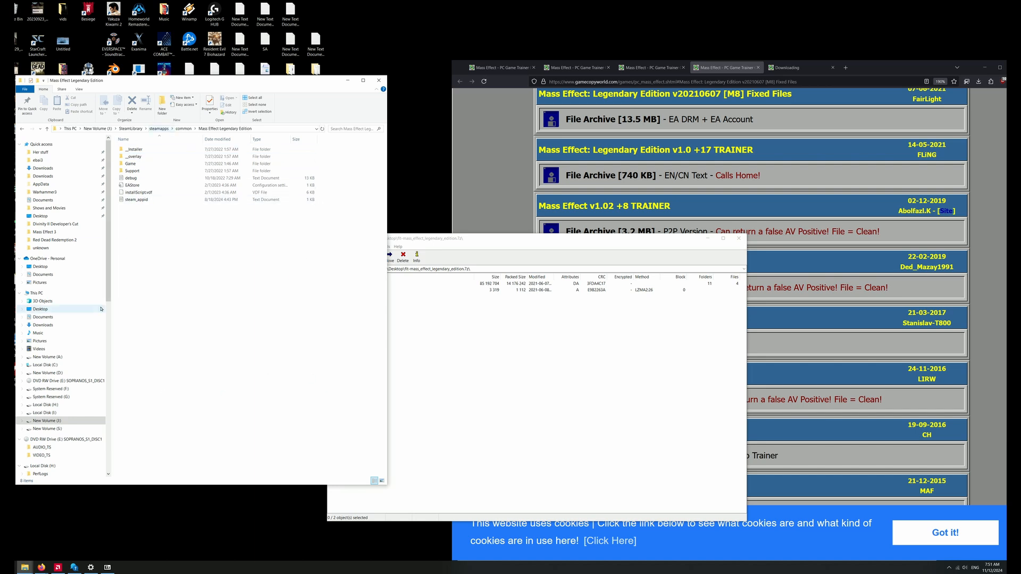
# Step: Navigate into Game\Launcher and select the MassEffectLauncher application
pyautogui.click(130, 164)
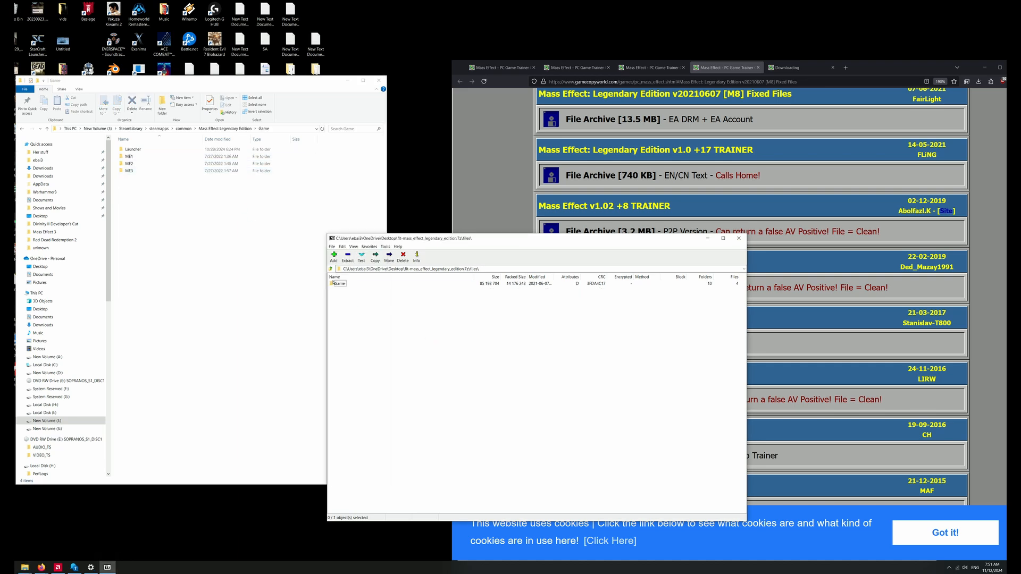
pyautogui.doubleClick(340, 283)
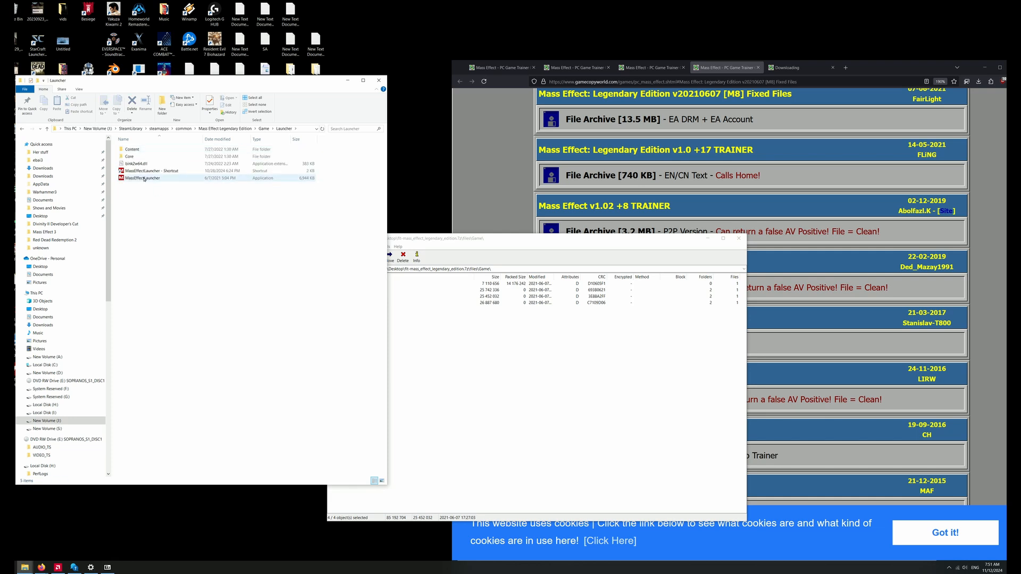
pyautogui.click(141, 177)
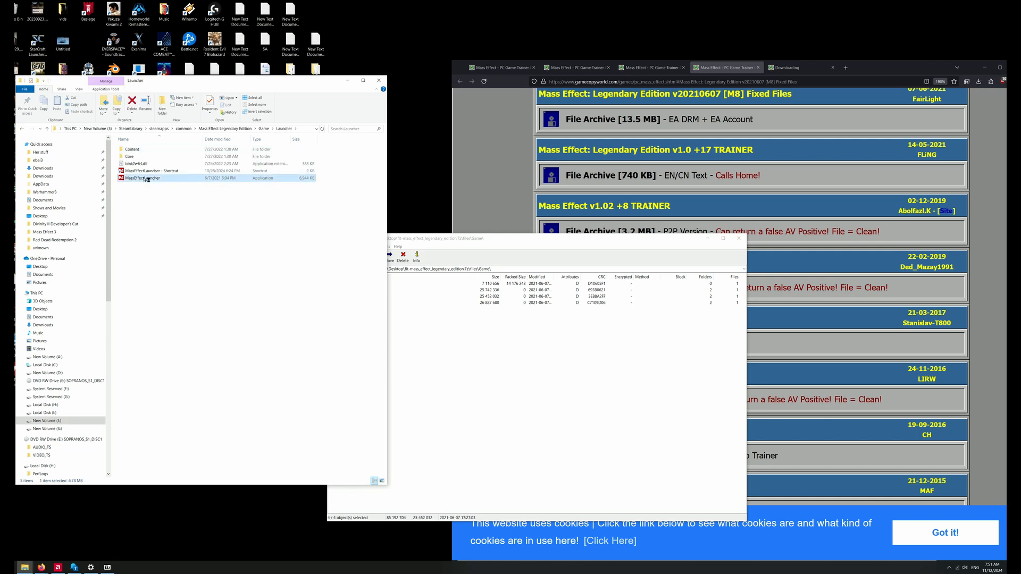